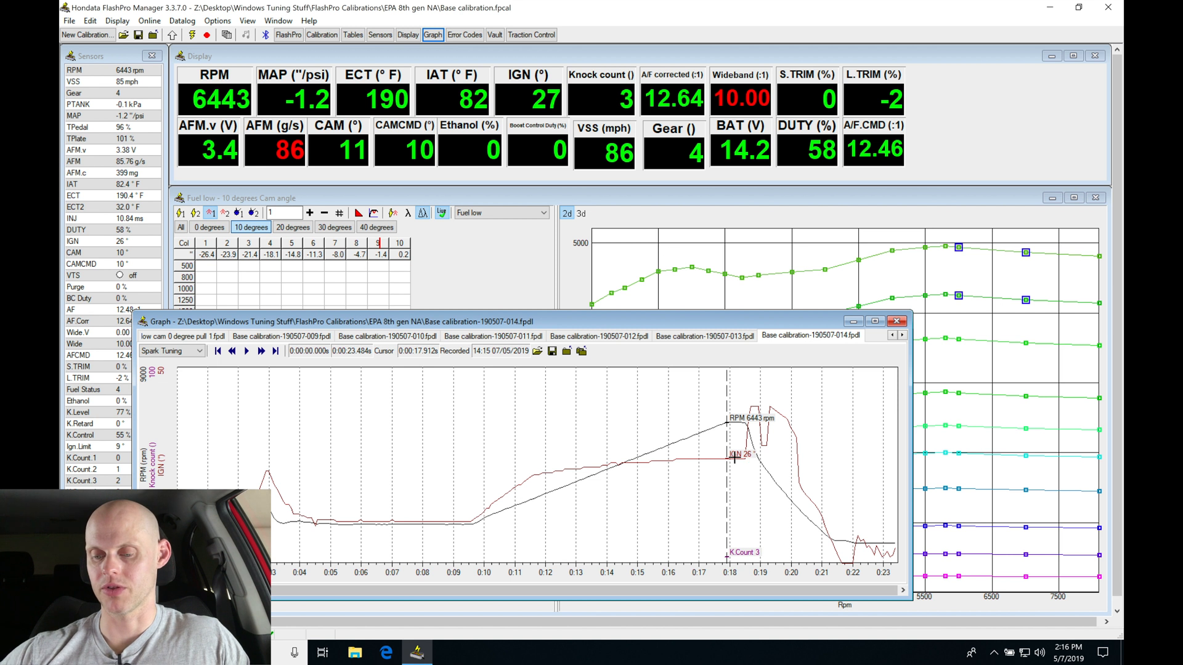
mouse_move(742, 461)
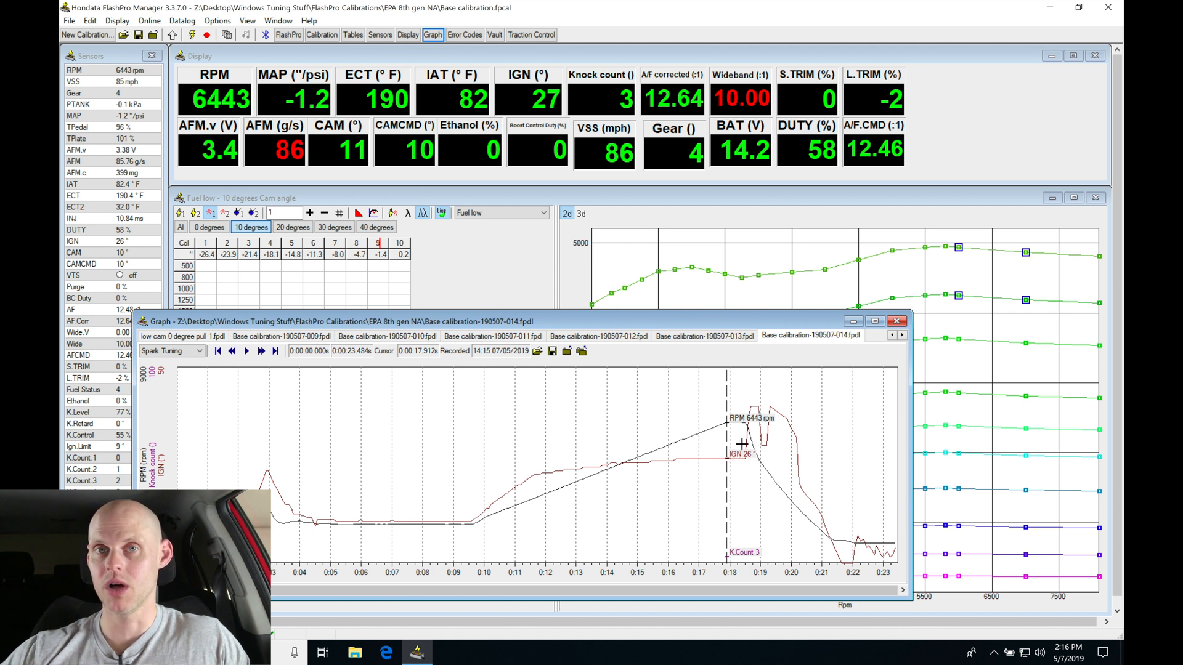
mouse_move(722, 496)
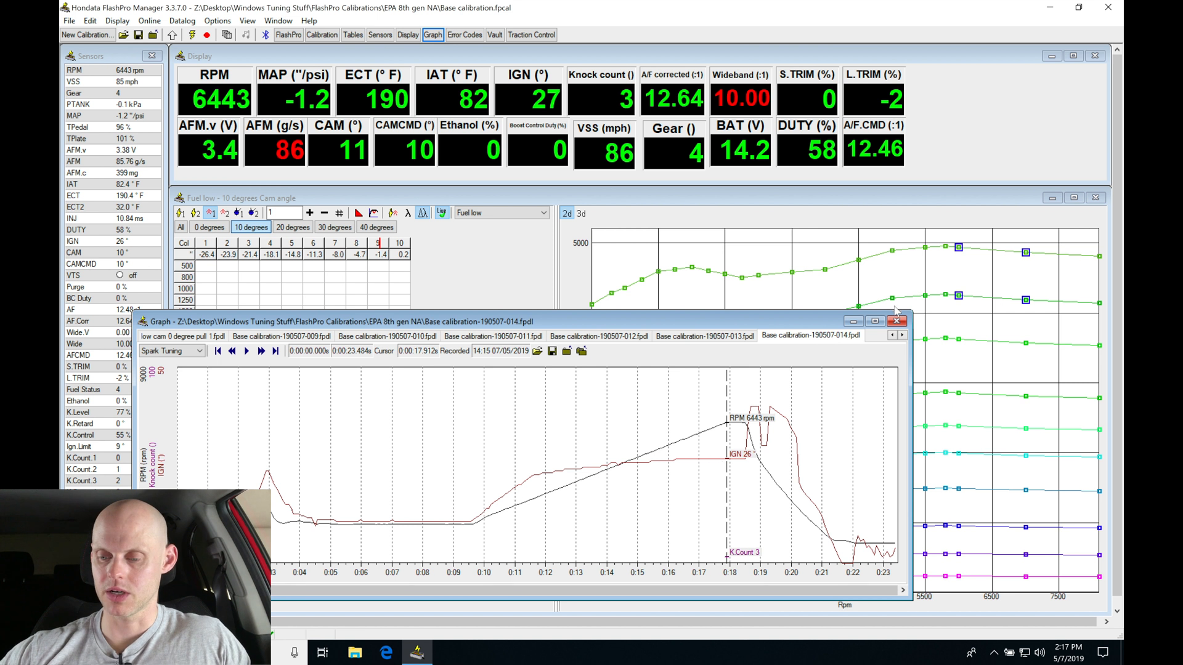
Close the datalog graph and display the 10° cam Ignition low table
left_click(897, 320)
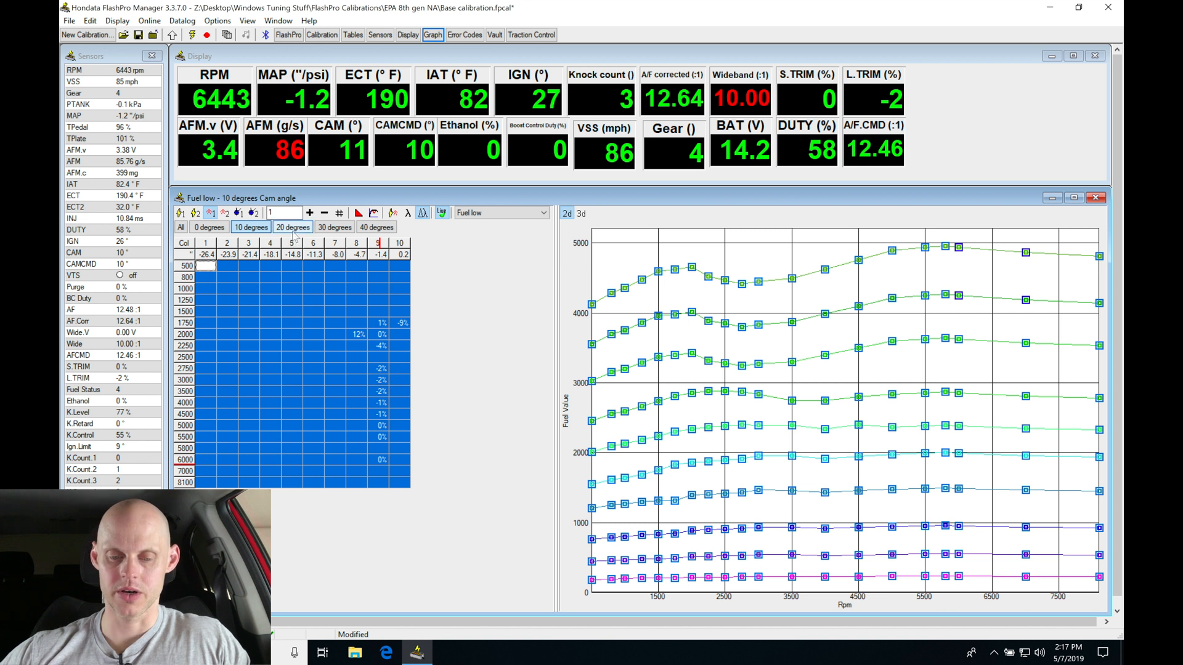
left_click(293, 227)
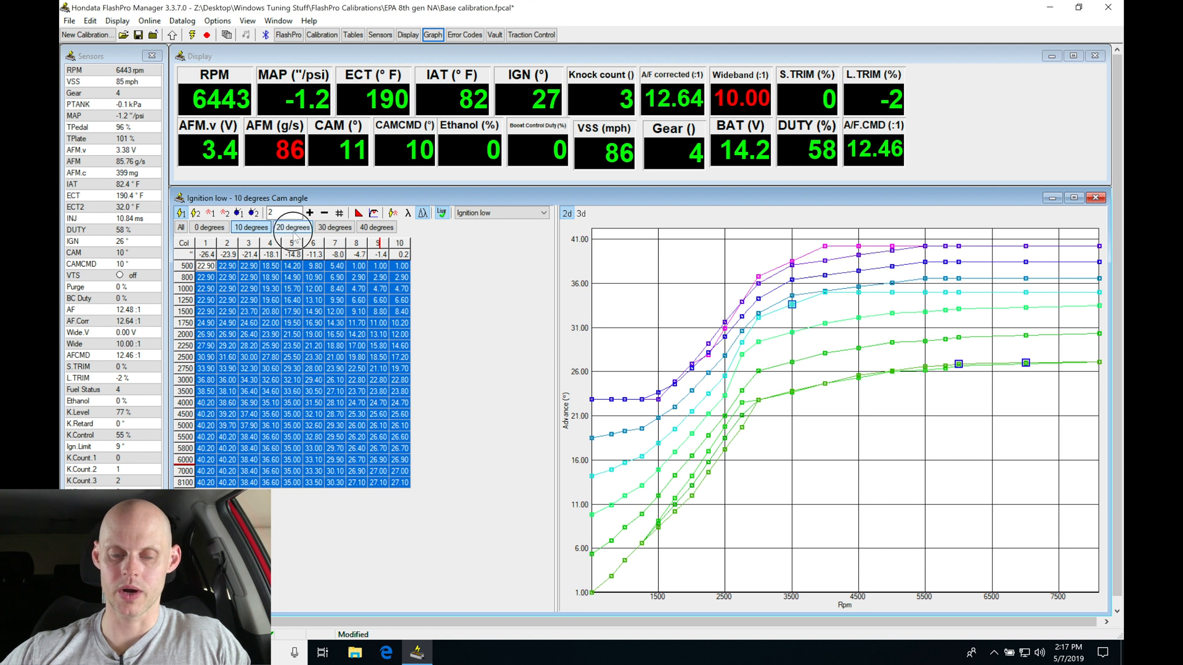
Switch to the 20° cam-angle table tab
left_click(293, 227)
type("2")
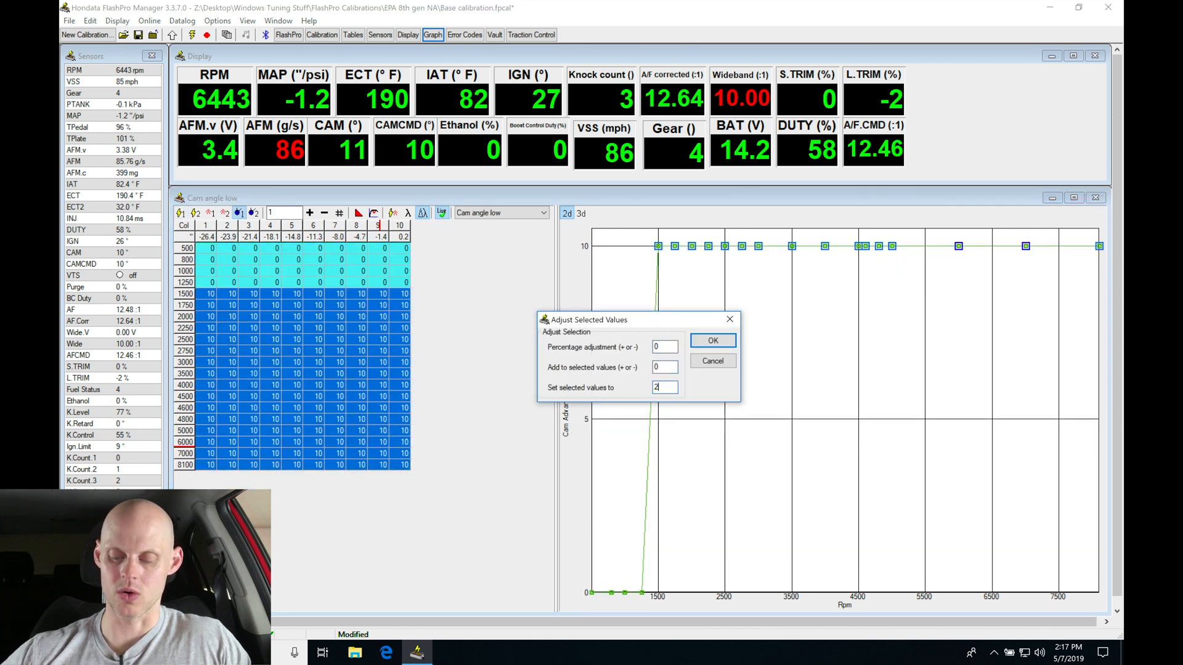
Confirm the fixed value for the selected cam-angle cells with OK
left_click(713, 340)
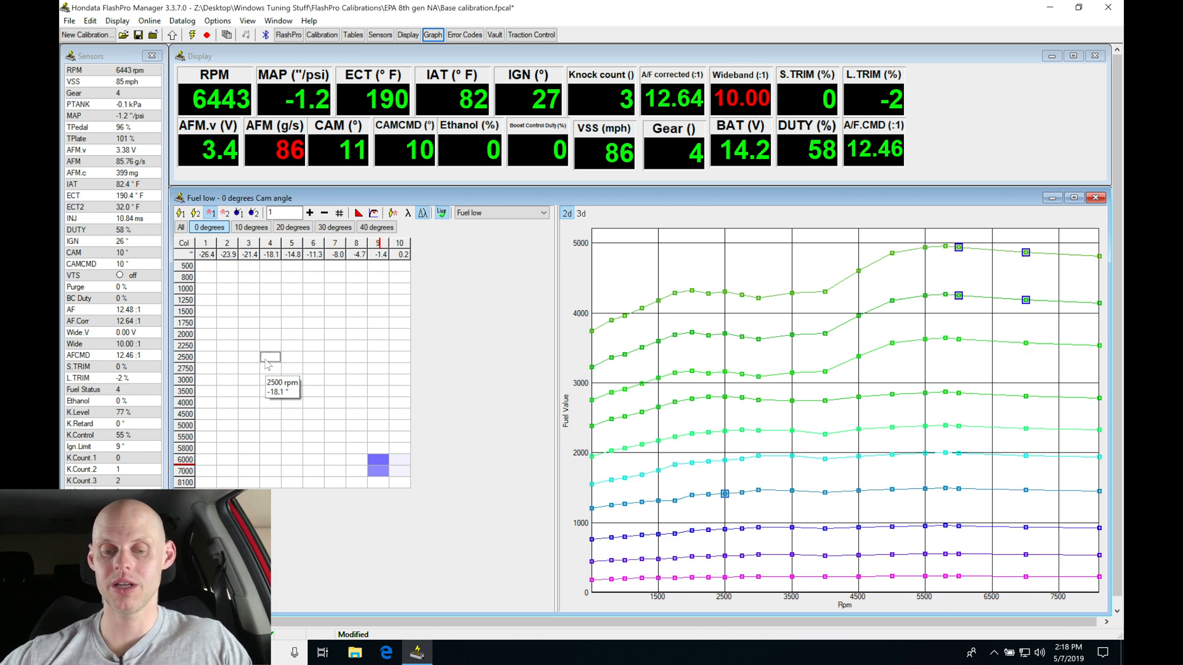
mouse_move(377, 320)
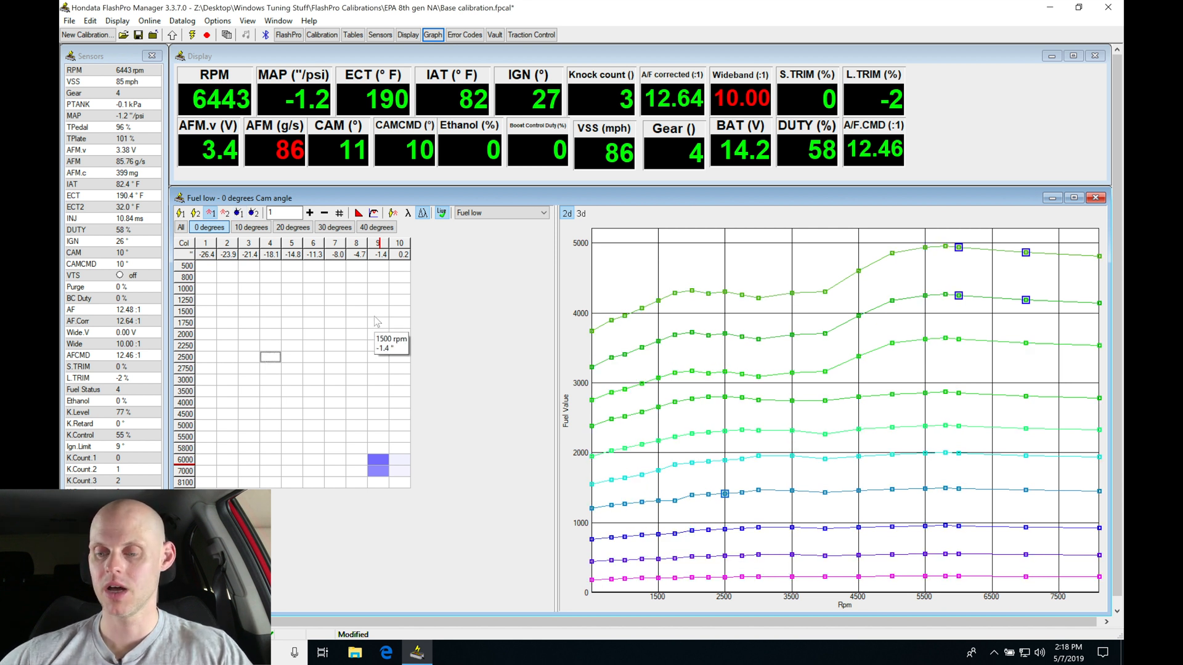
View the 20° Fuel low table to check the copied fuel values
left_click(292, 226)
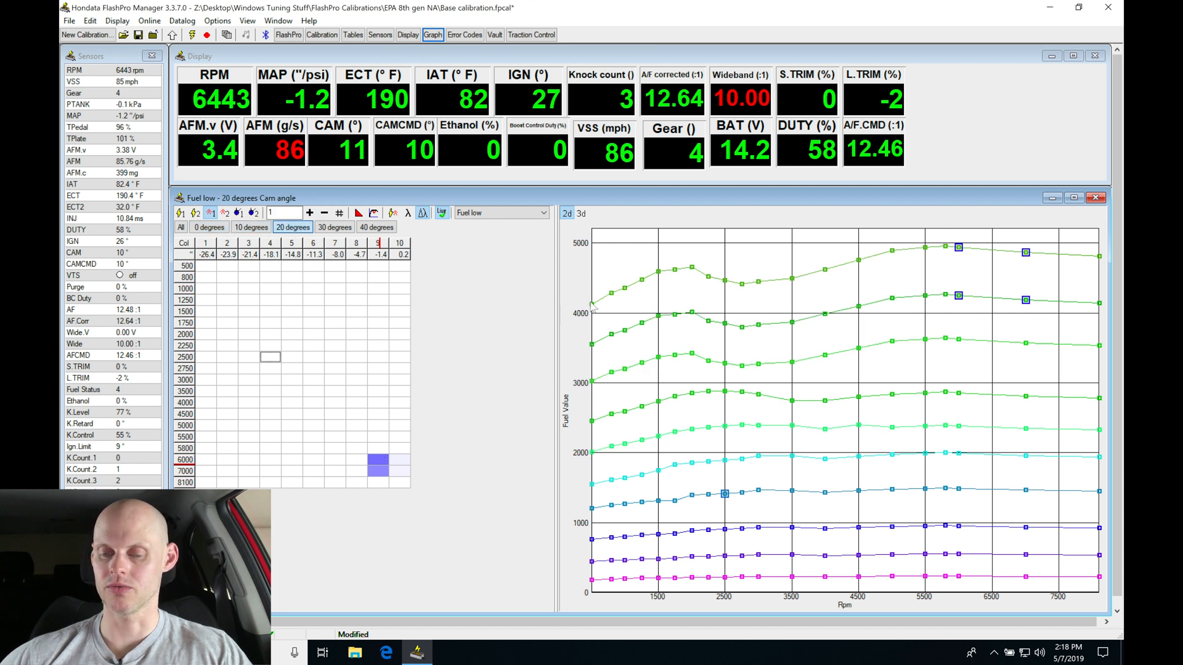
mouse_move(897, 262)
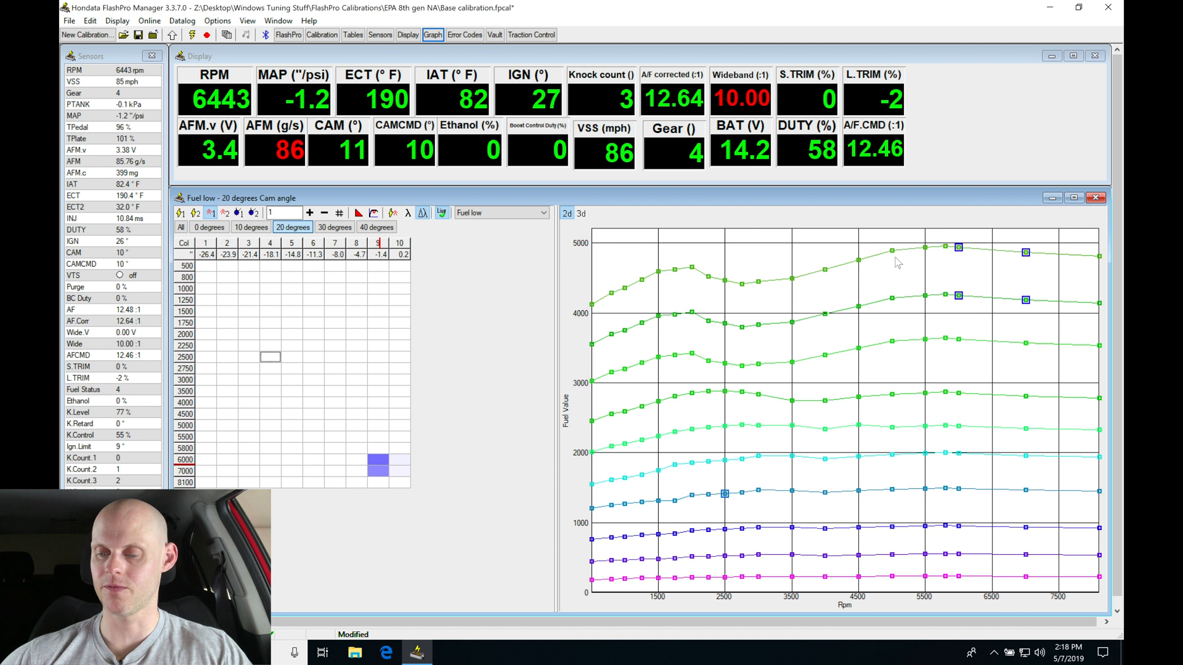
mouse_move(754, 257)
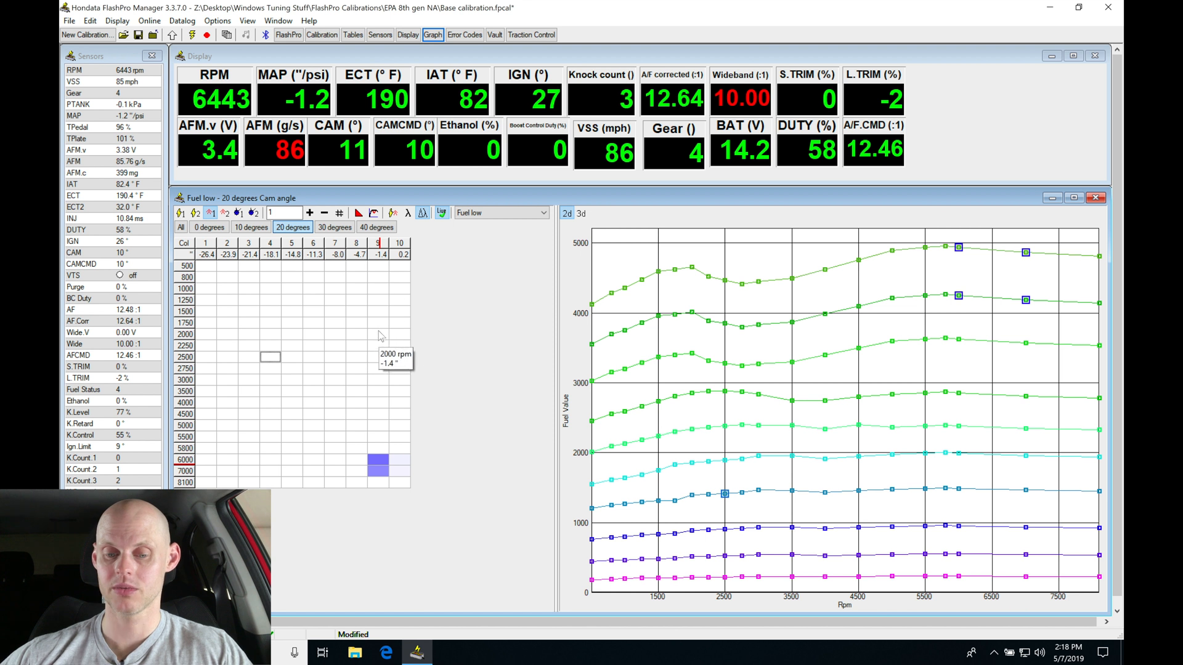
mouse_move(252, 396)
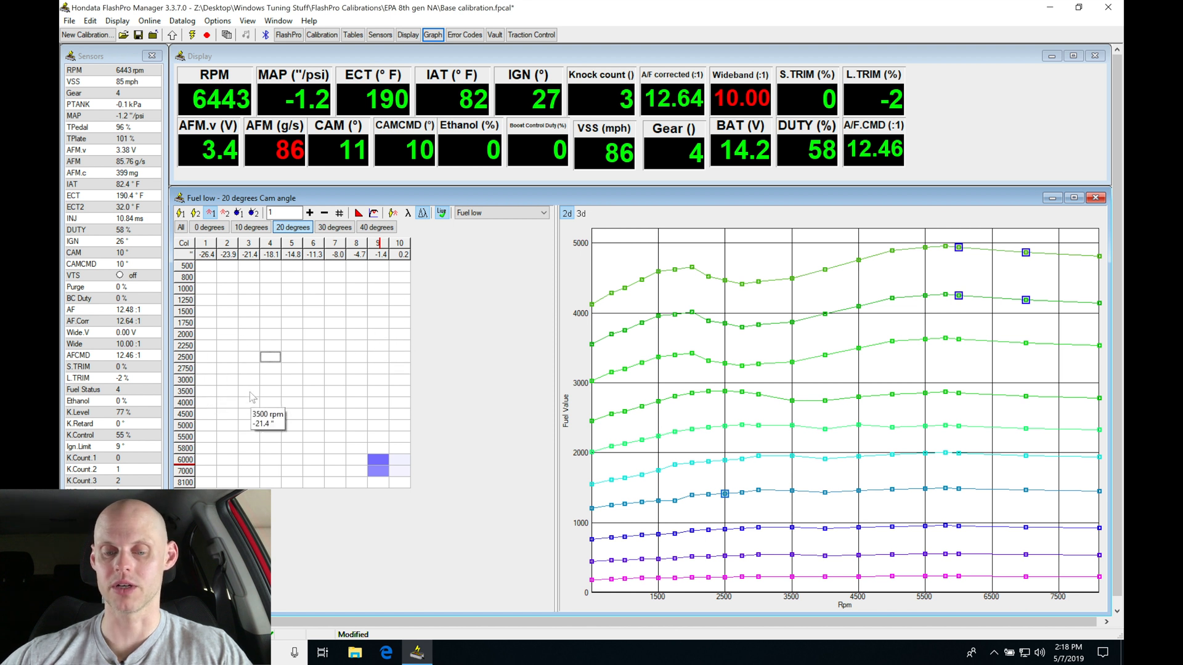
mouse_move(267, 397)
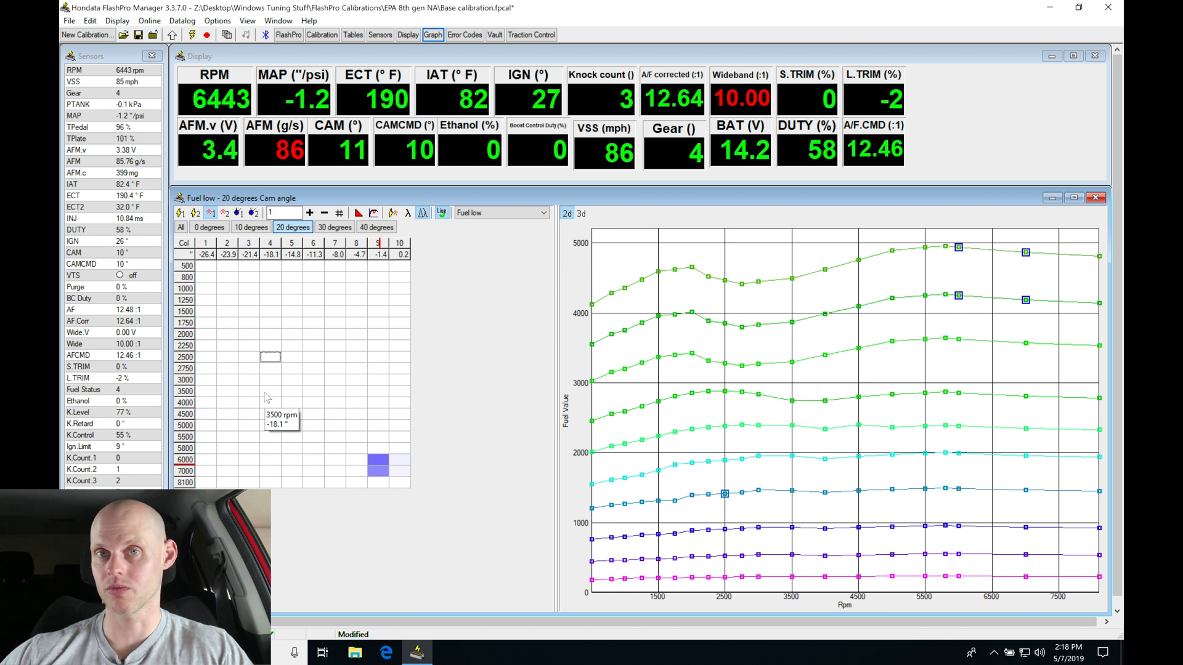